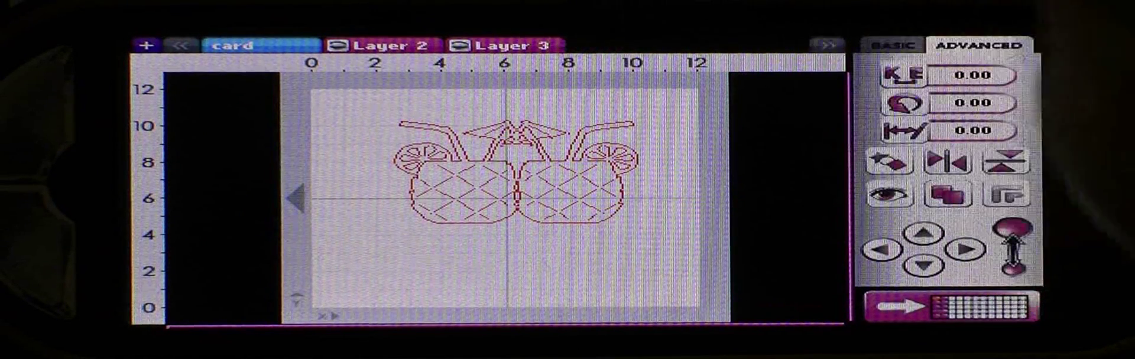
# Select the Layer 2 tab and start renaming it
pyautogui.click(231, 43)
pyautogui.write('f')
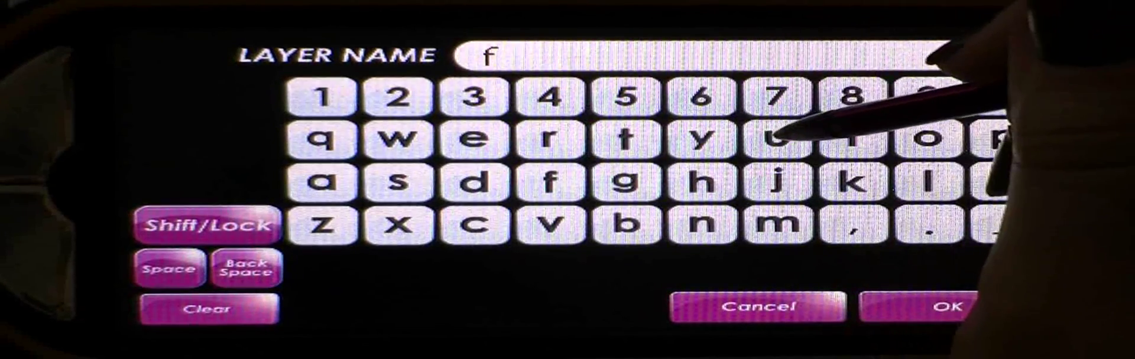
# Name the layer 'fruit' and confirm it
pyautogui.click(536, 137)
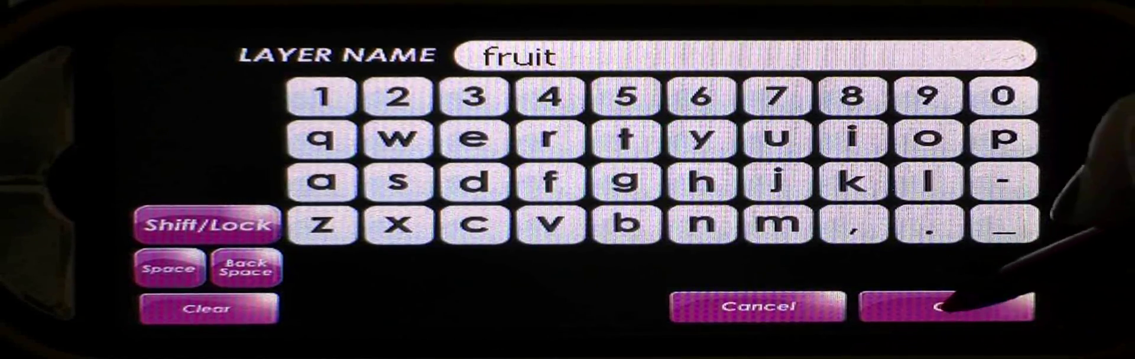
pyautogui.click(941, 306)
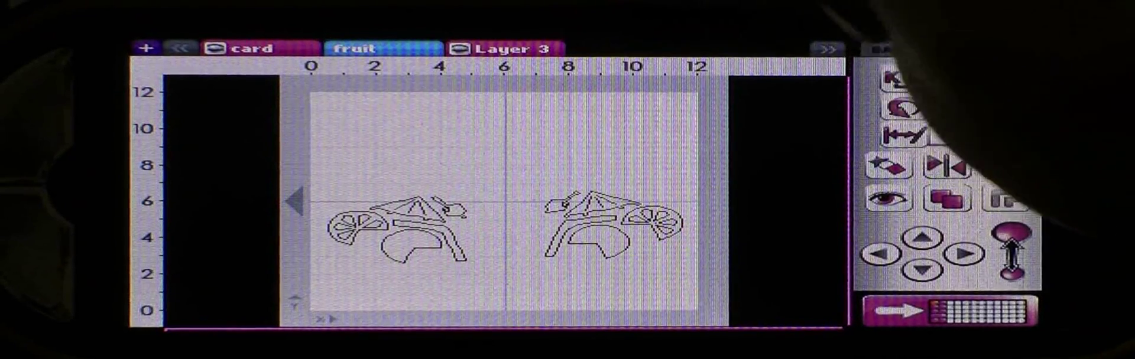
# Show the fruit layer with its umbrella, lemon slice and olive garnish on the mat
pyautogui.click(977, 47)
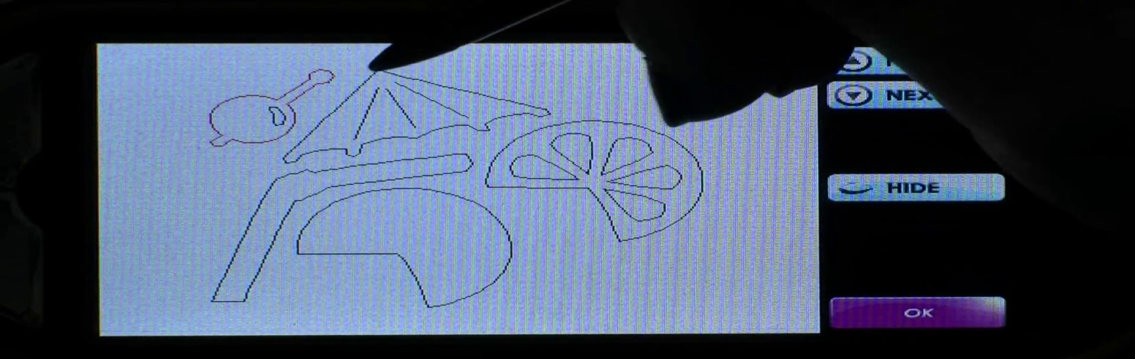
# Hide the olive's outer contour and its small inner contour from cutting
pyautogui.click(914, 187)
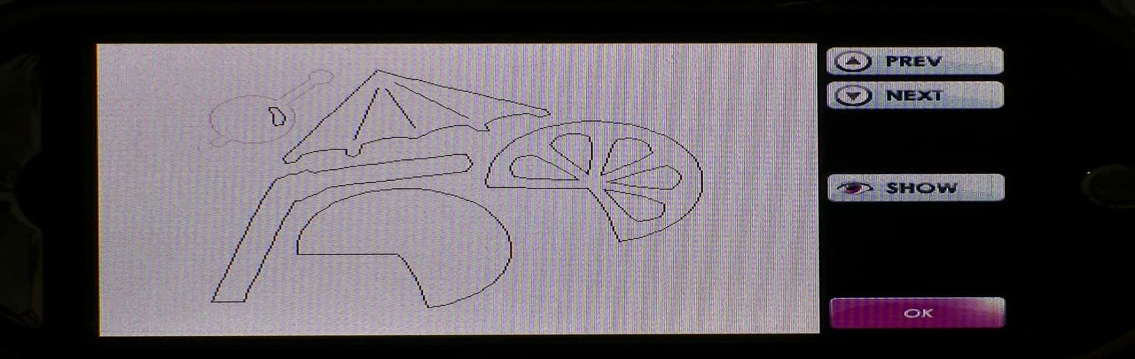
pyautogui.click(915, 187)
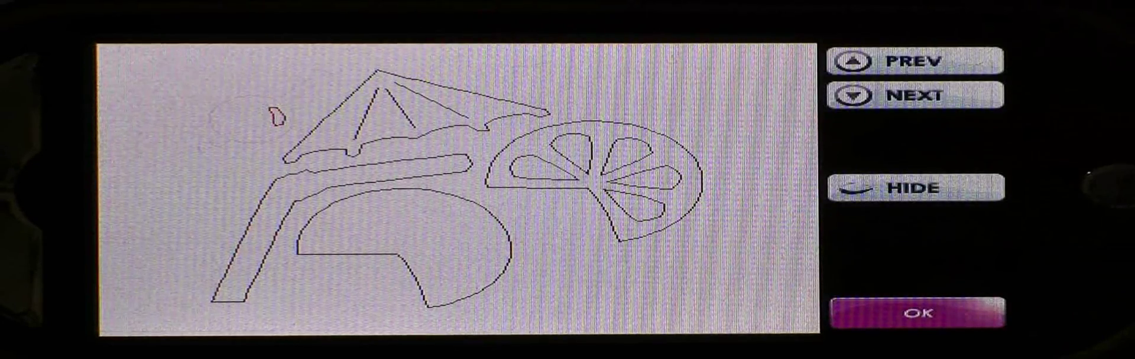
pyautogui.click(915, 186)
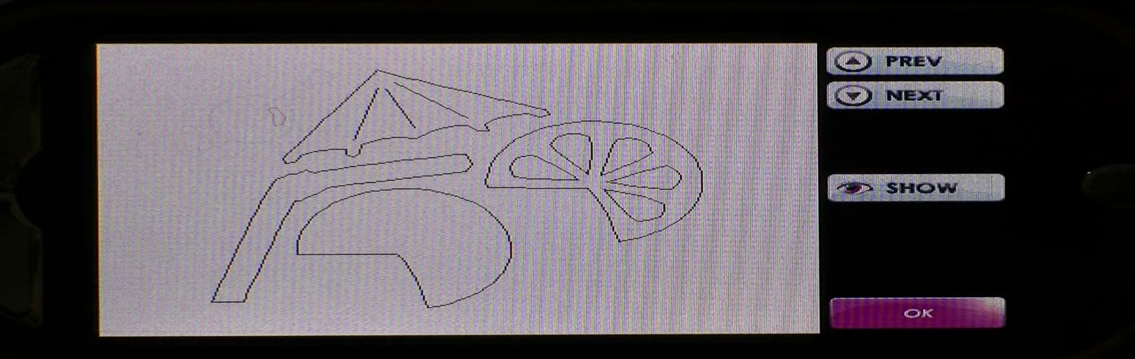
pyautogui.click(915, 314)
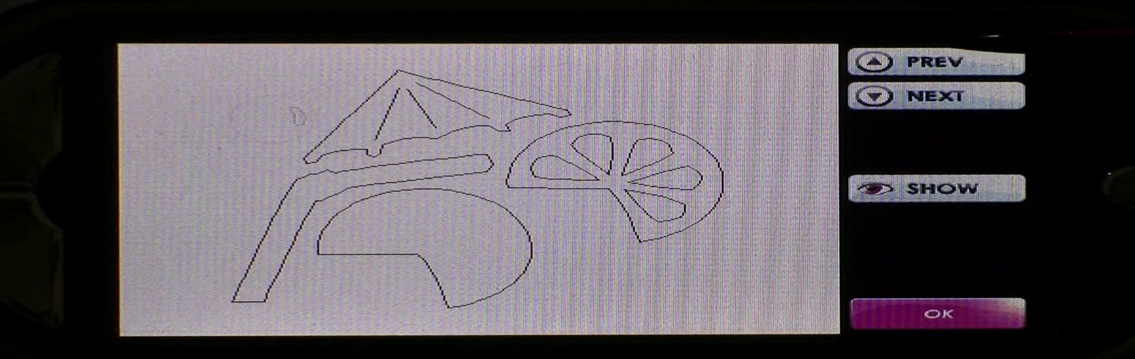
# Step to the olive contour, hide it from cutting, and advance to the umbrella's outline
pyautogui.click(936, 188)
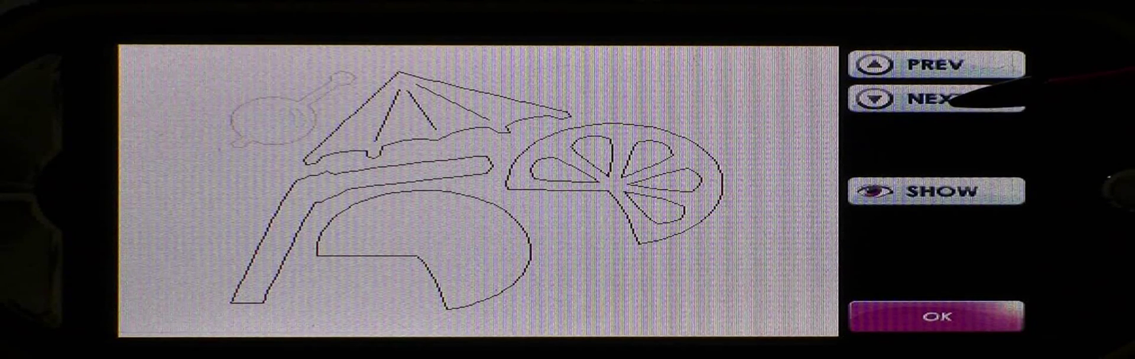
pyautogui.click(933, 190)
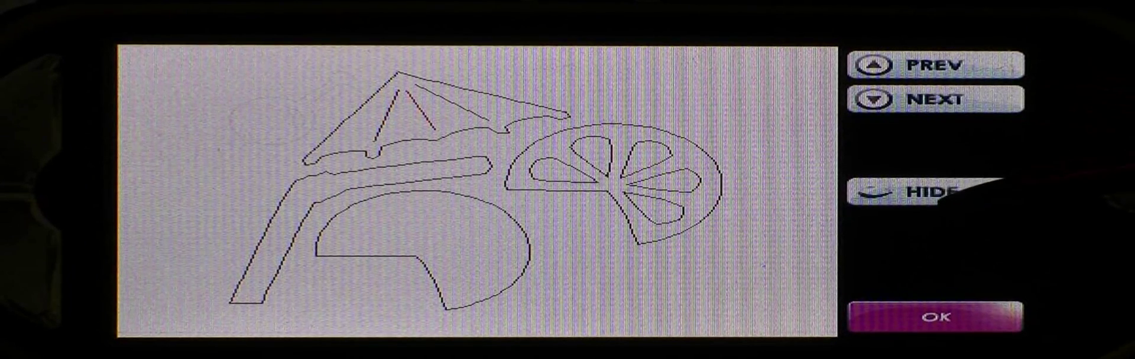
pyautogui.click(934, 192)
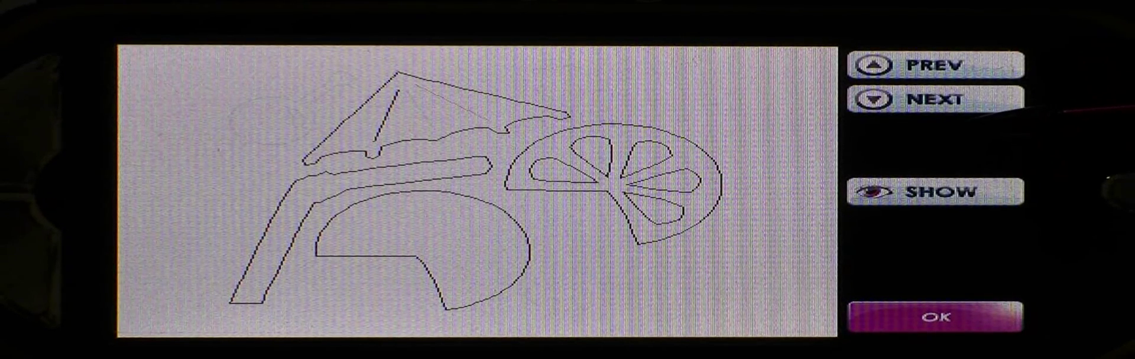
pyautogui.click(935, 192)
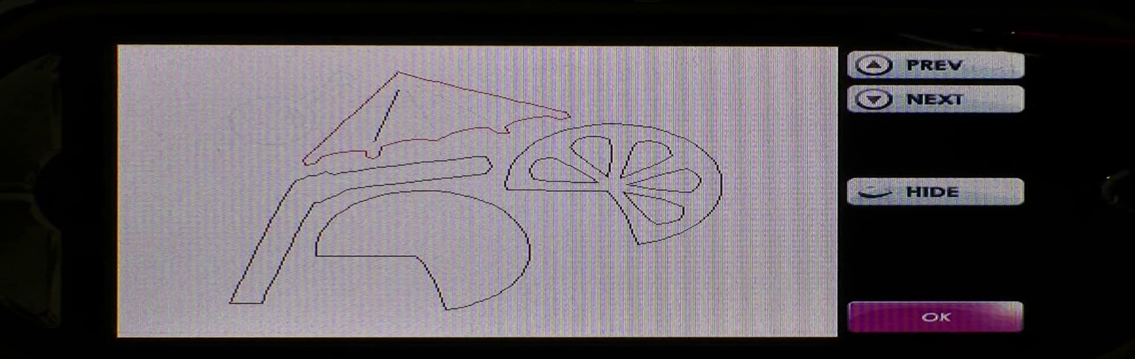